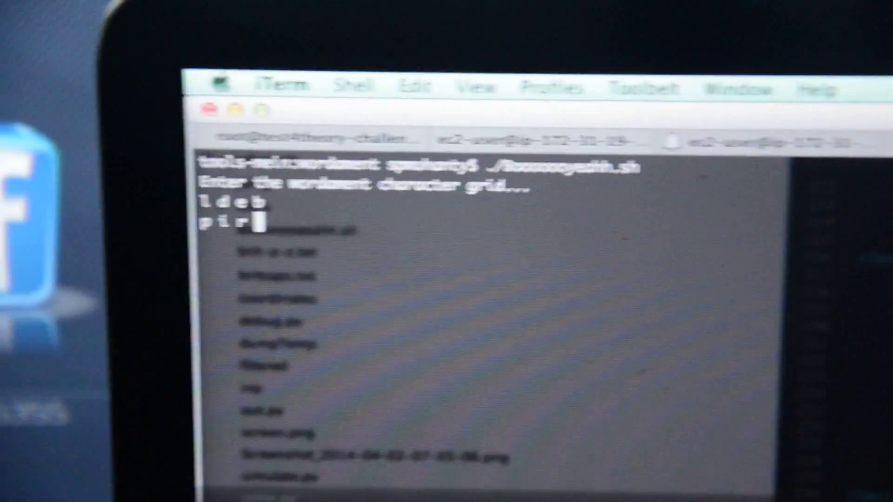
pyautogui.write('c')
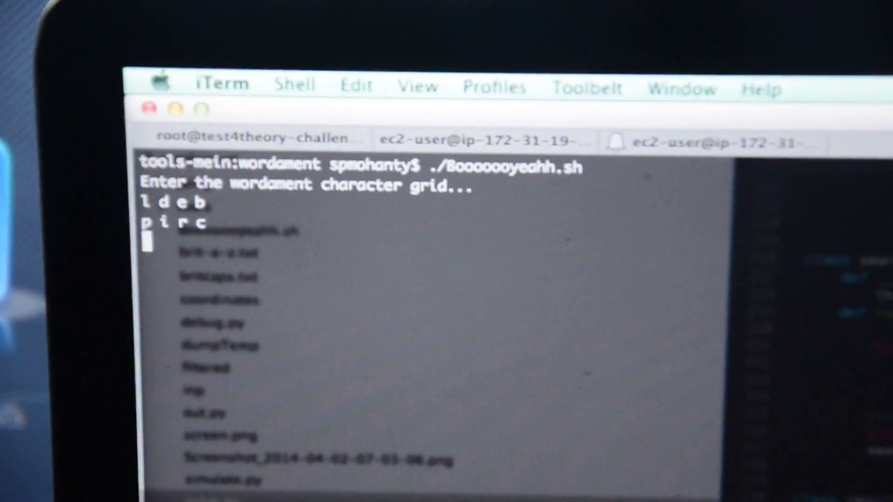
pyautogui.write('soe')
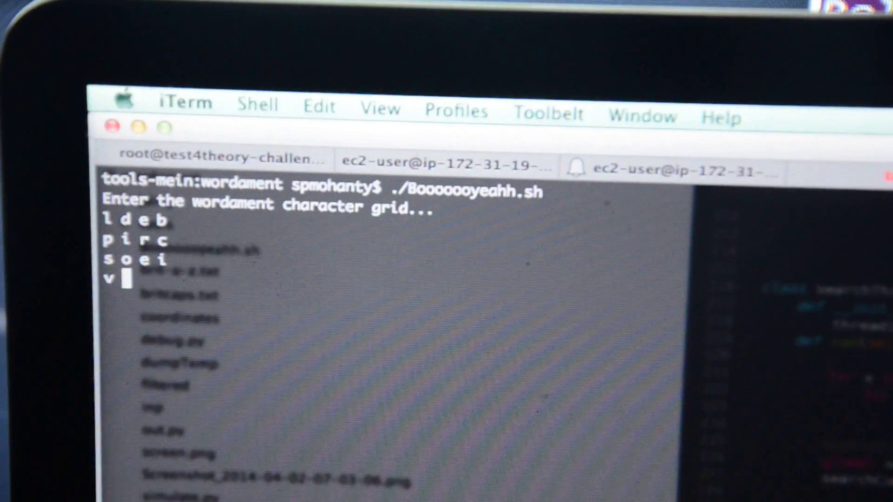
pyautogui.write('an')
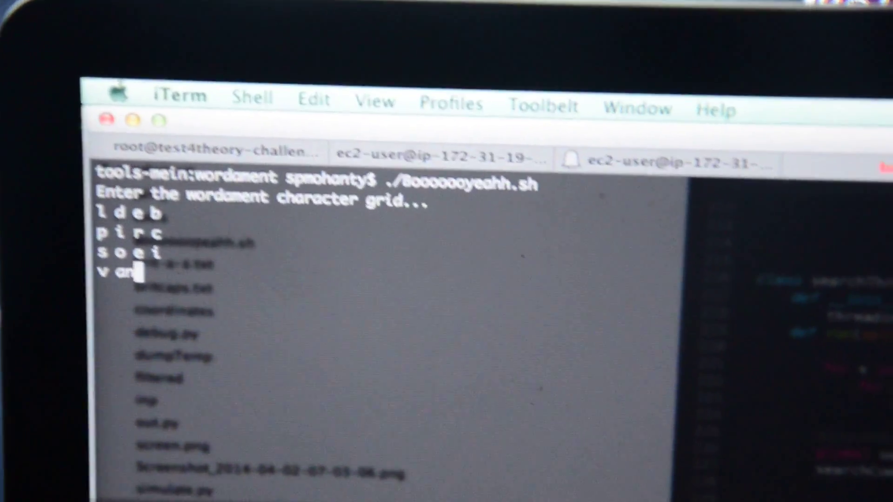